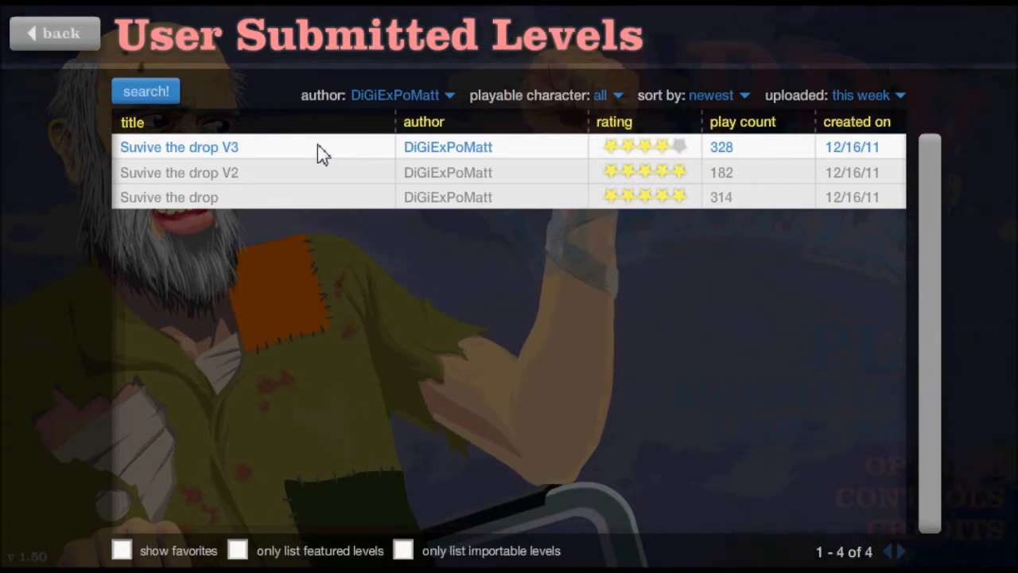
Step: Launch Suvive the drop V3 with the helmeted dad-and-son bike character
left_click(178, 146)
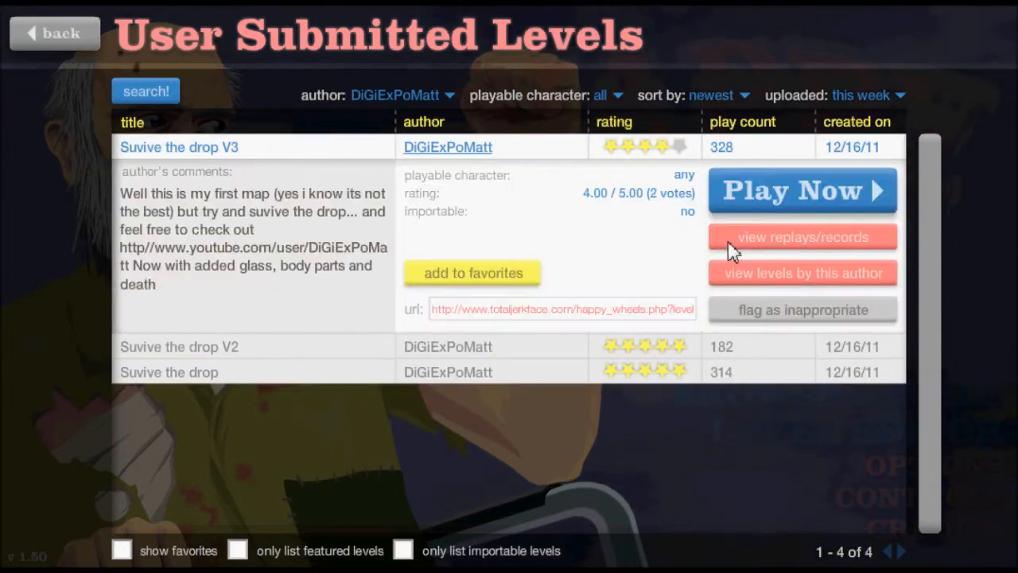
left_click(802, 191)
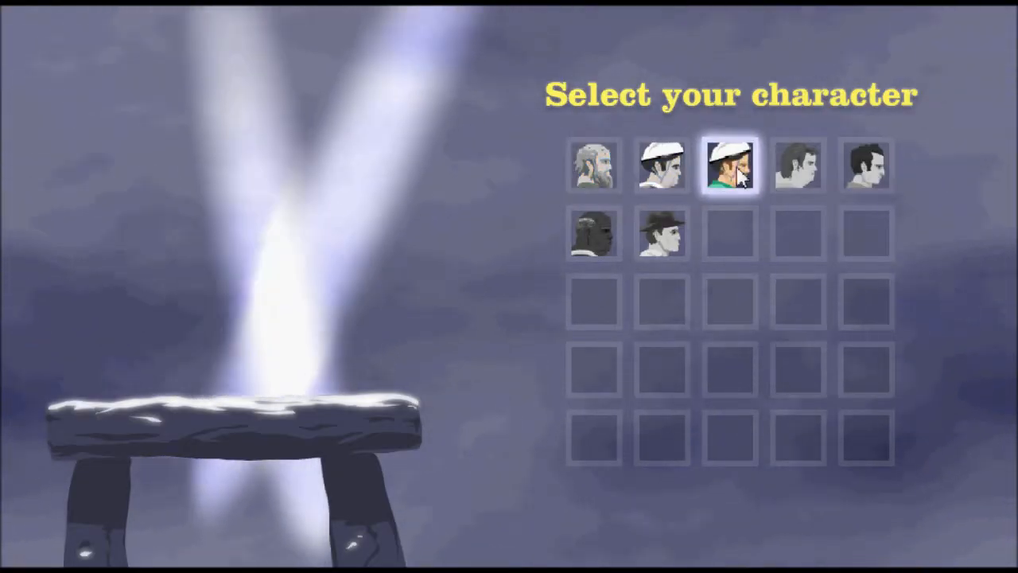
left_click(728, 163)
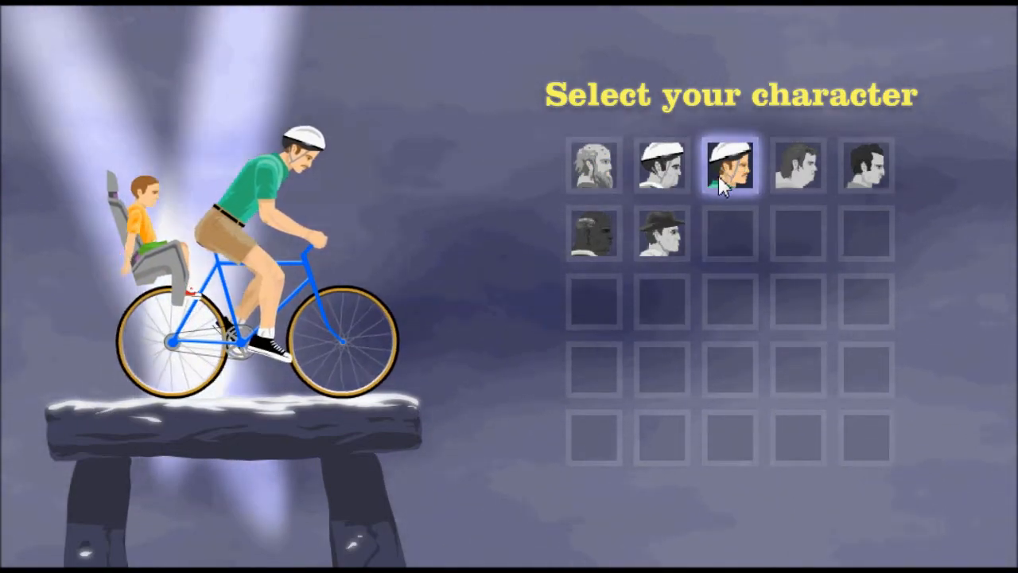
left_click(723, 164)
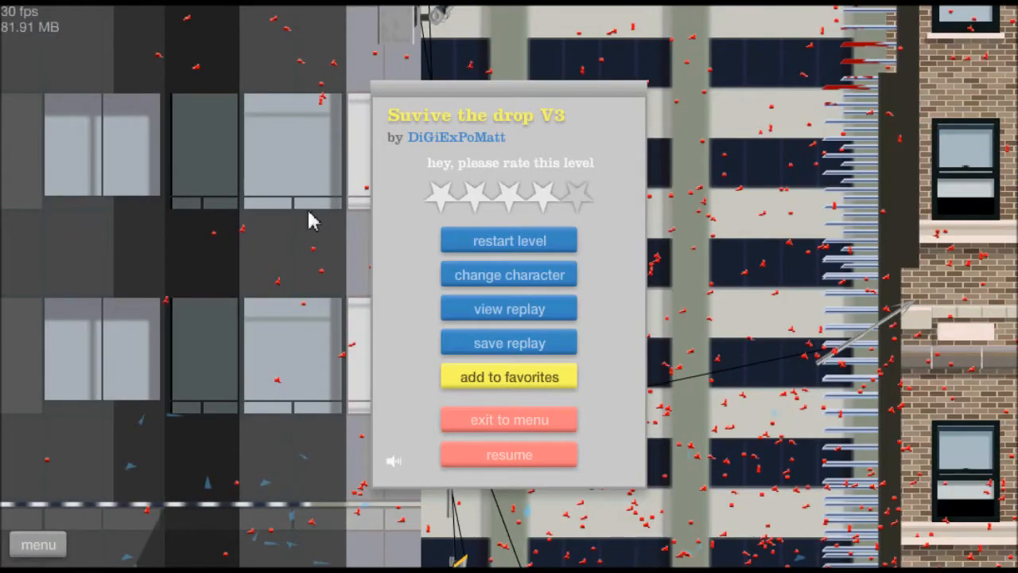
Step: Restart Suvive the drop V3 three times from the pause menu while playing it
left_click(509, 454)
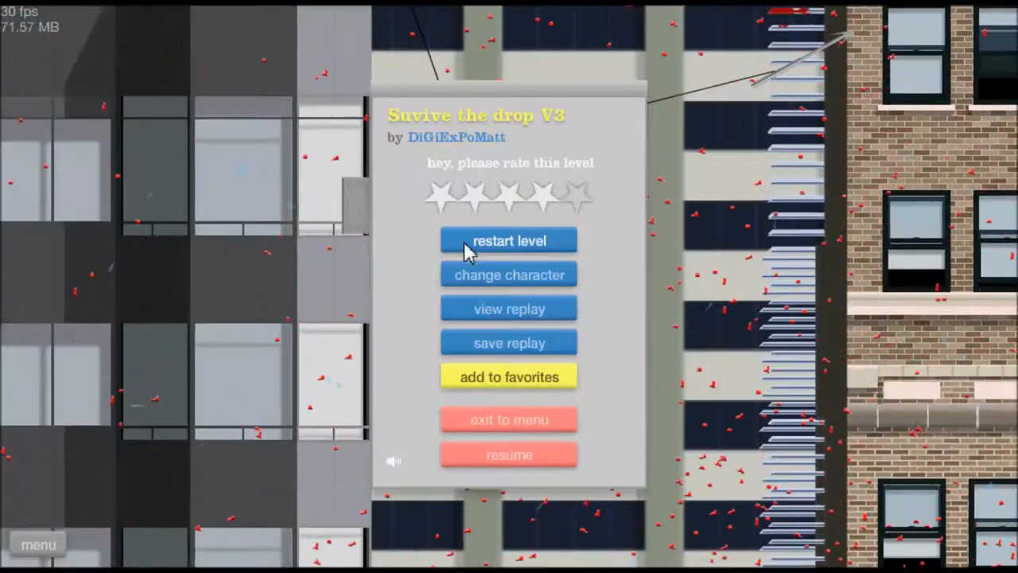
left_click(509, 240)
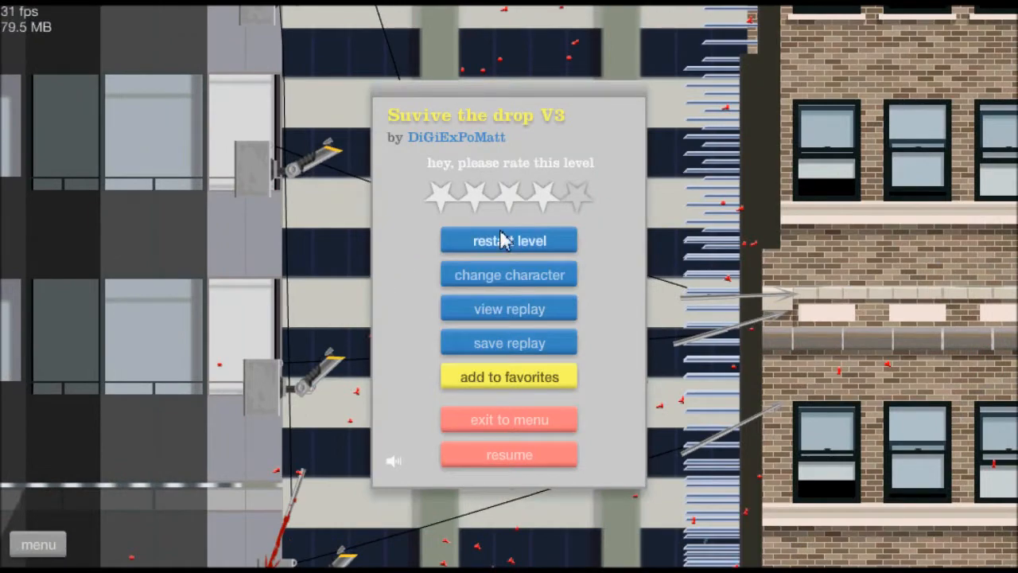
left_click(509, 240)
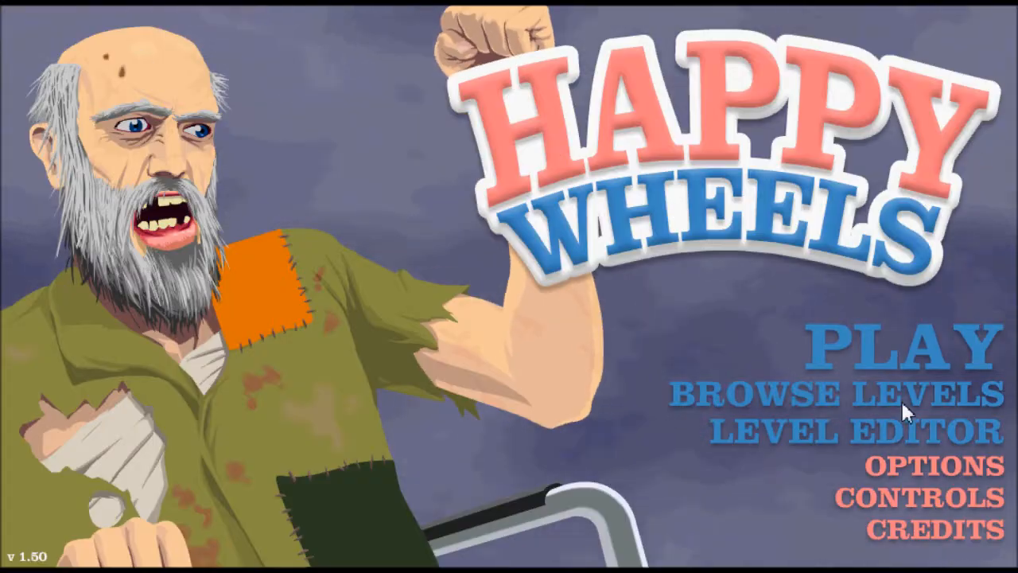
Step: Browse user-submitted levels and set the author filter to 'everyone'
left_click(836, 391)
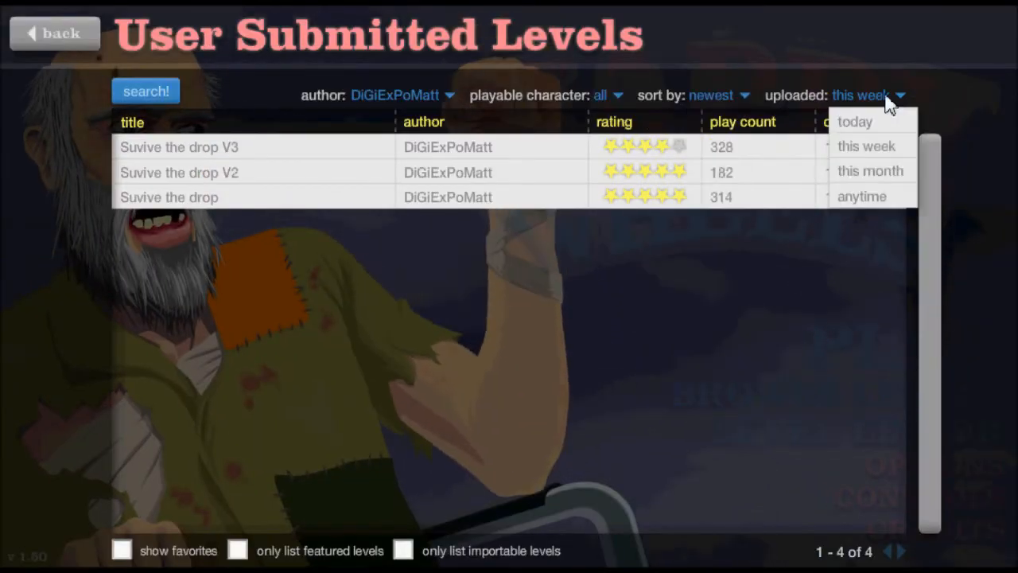
mouse_move(865, 146)
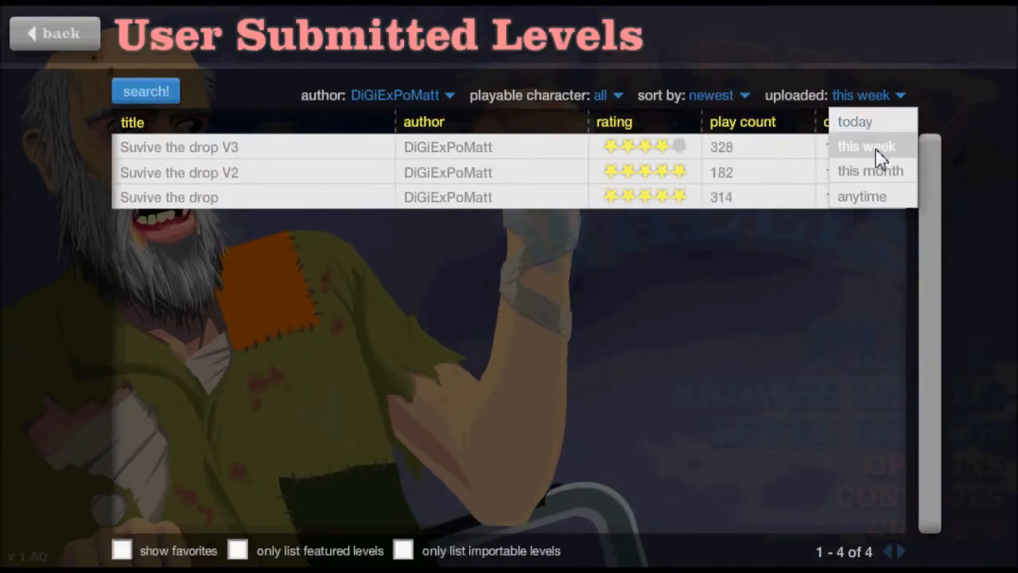
left_click(448, 96)
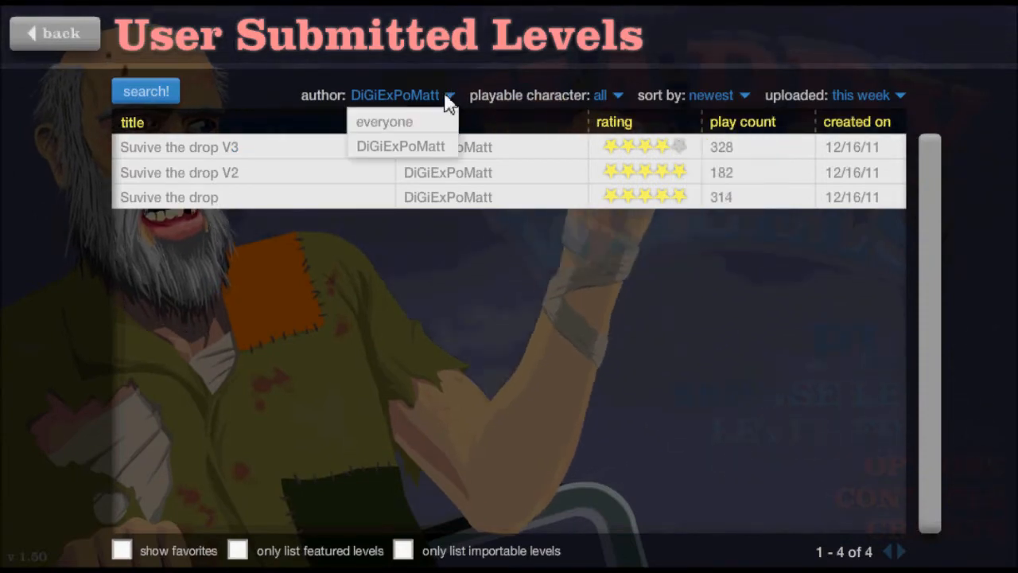
left_click(385, 121)
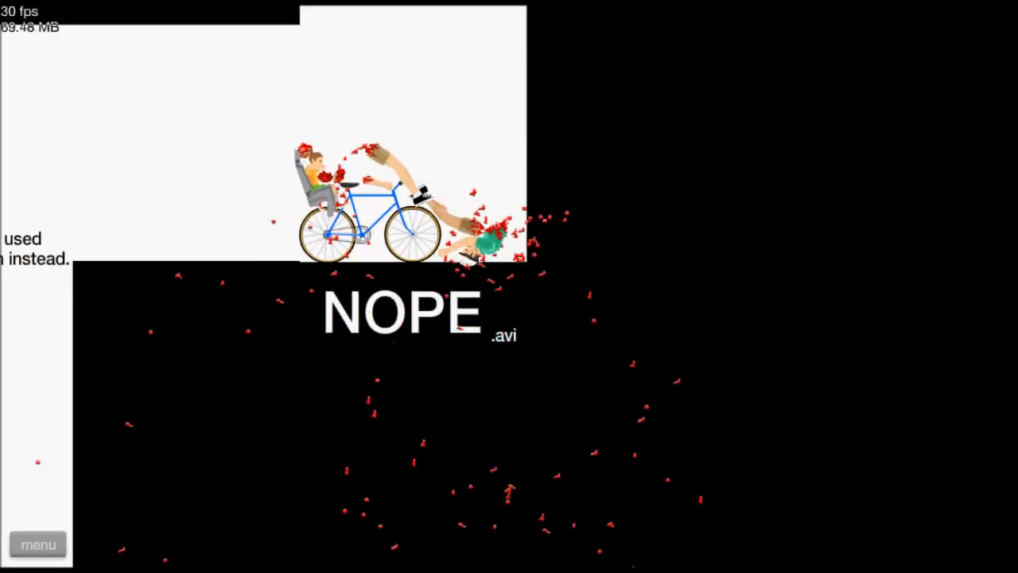
Step: Leave the current level and start Spinning Ride V1 by rameil from the list
left_click(38, 544)
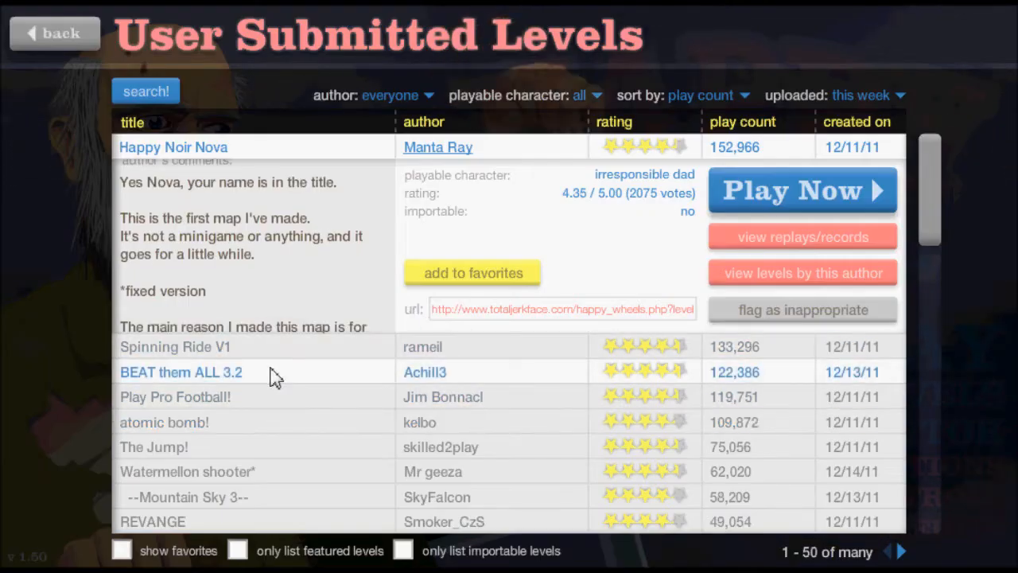
left_click(801, 189)
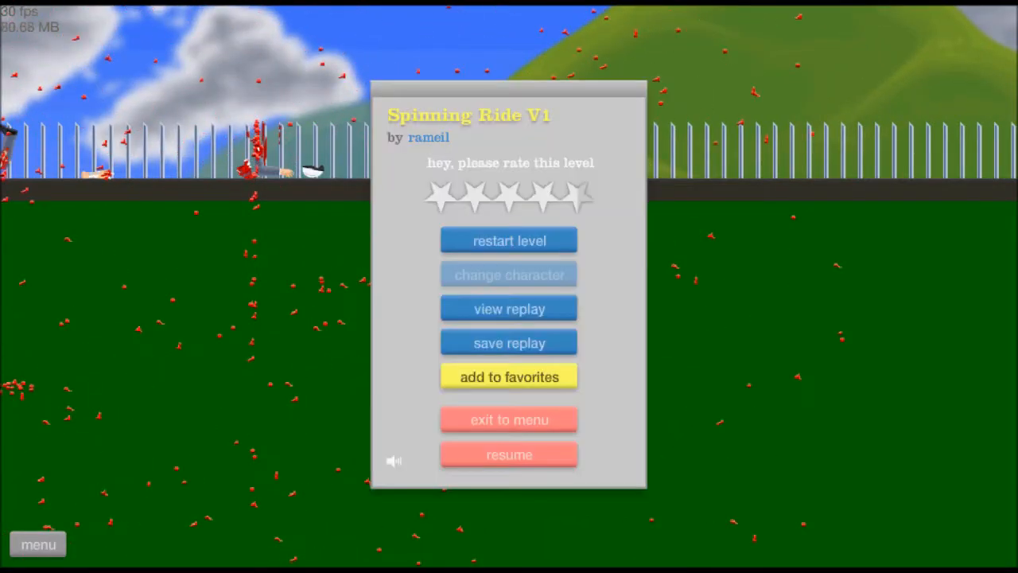
mouse_move(480, 263)
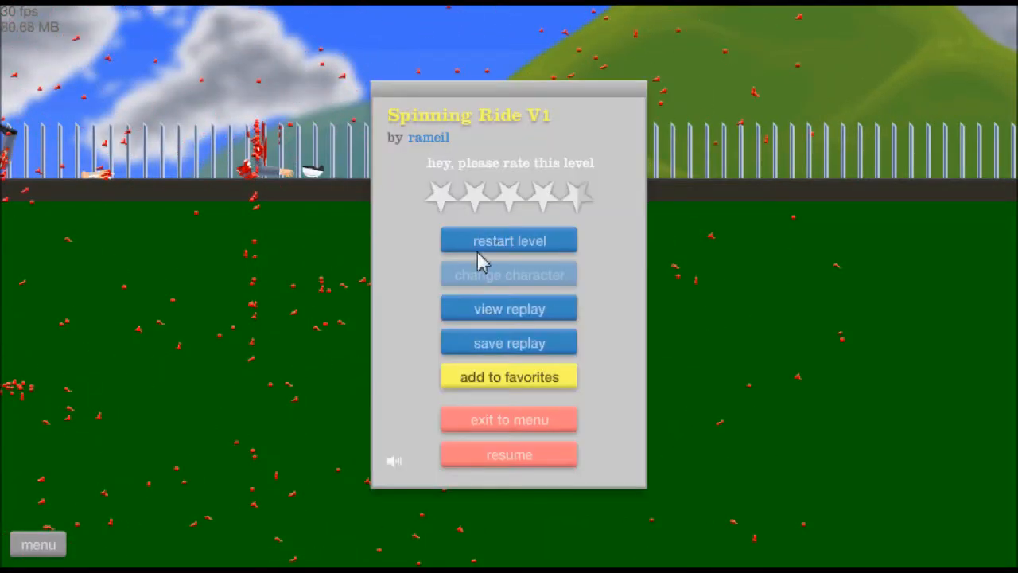
Step: Restart Spinning Ride V1 and ride again among the spiked black balls
left_click(509, 240)
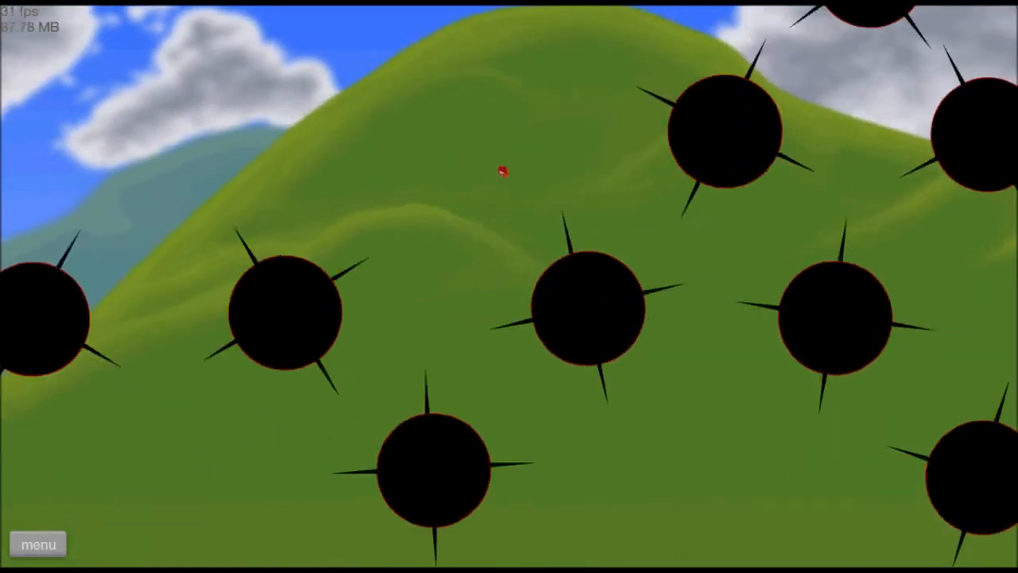
Step: Exit Spinning Ride V1 to the level list to pick BEAT them ALL 3.2
left_click(38, 544)
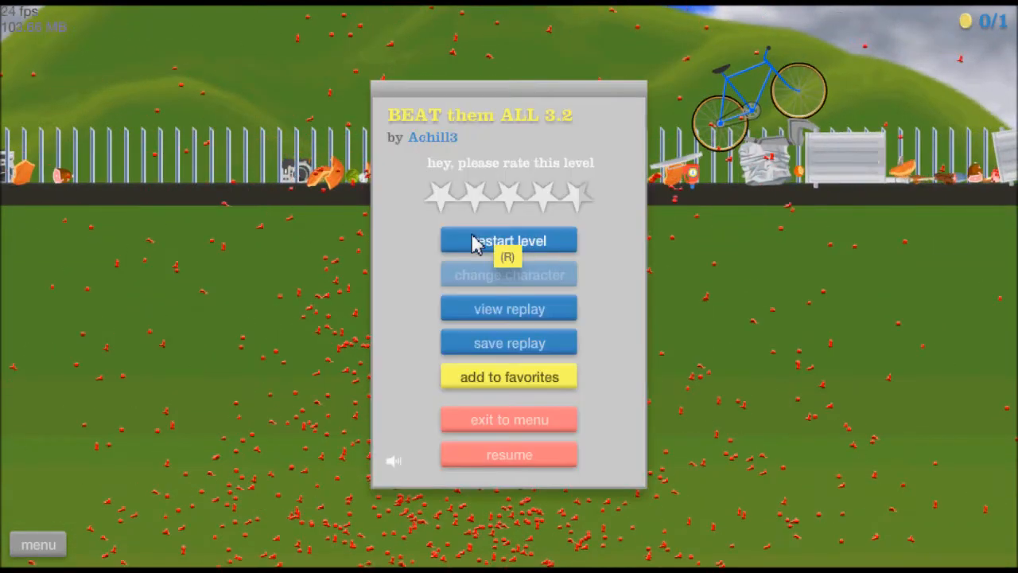
Step: Restart BEAT them ALL 3.2 and ride until crashing again
left_click(509, 241)
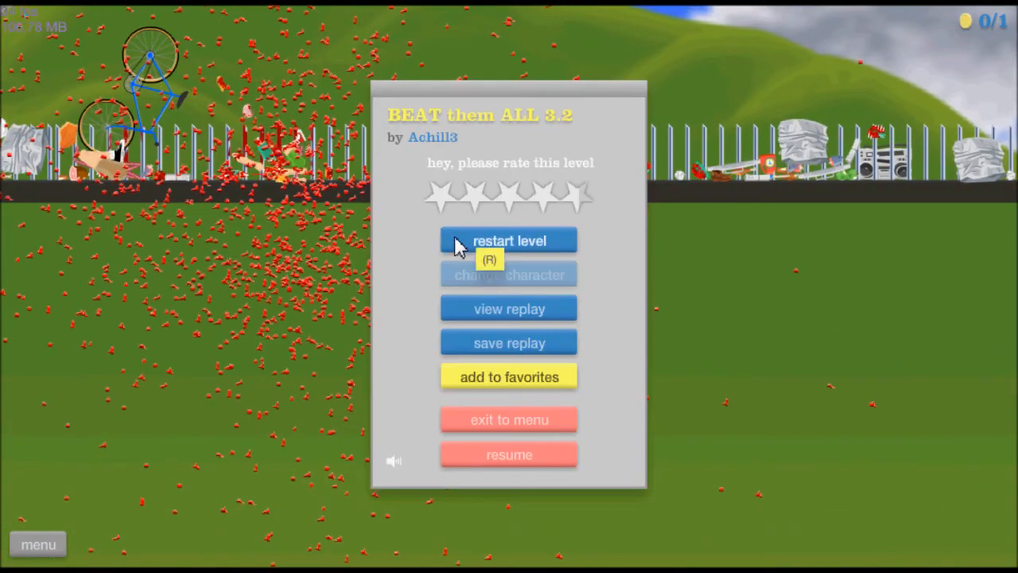
Step: Restart BEAT them ALL 3.2 twice, crashing between the attempts
left_click(509, 241)
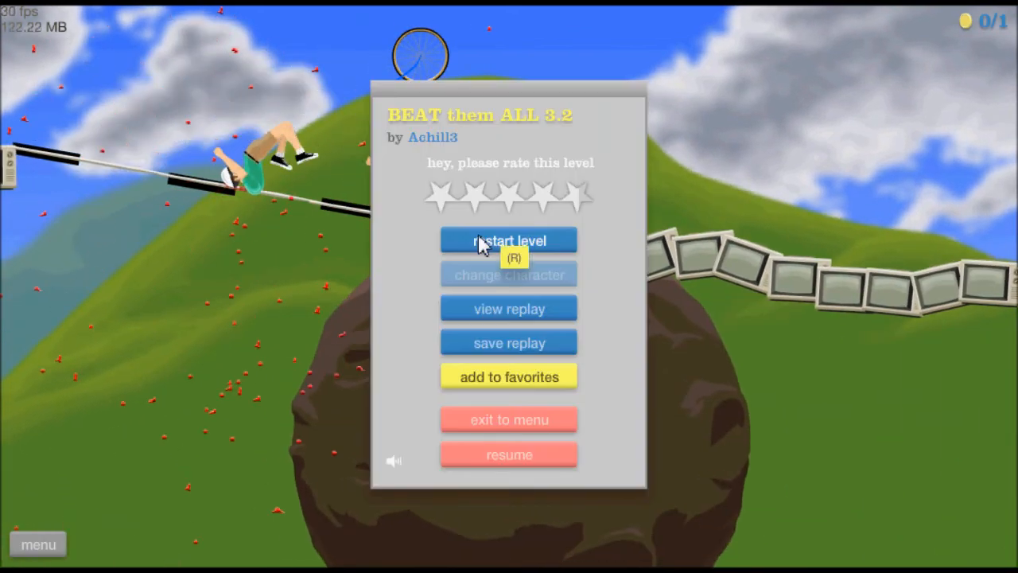
left_click(509, 240)
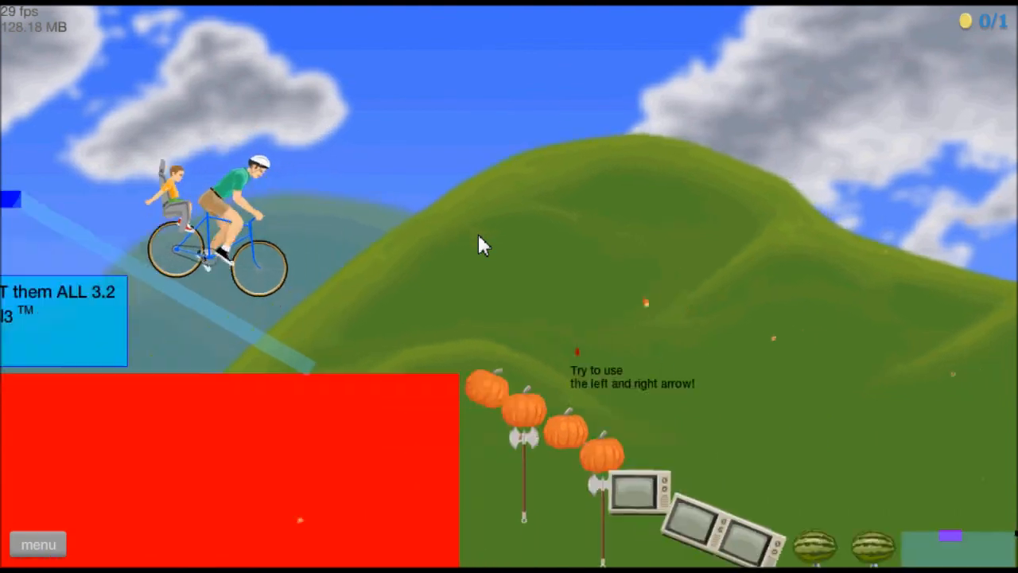